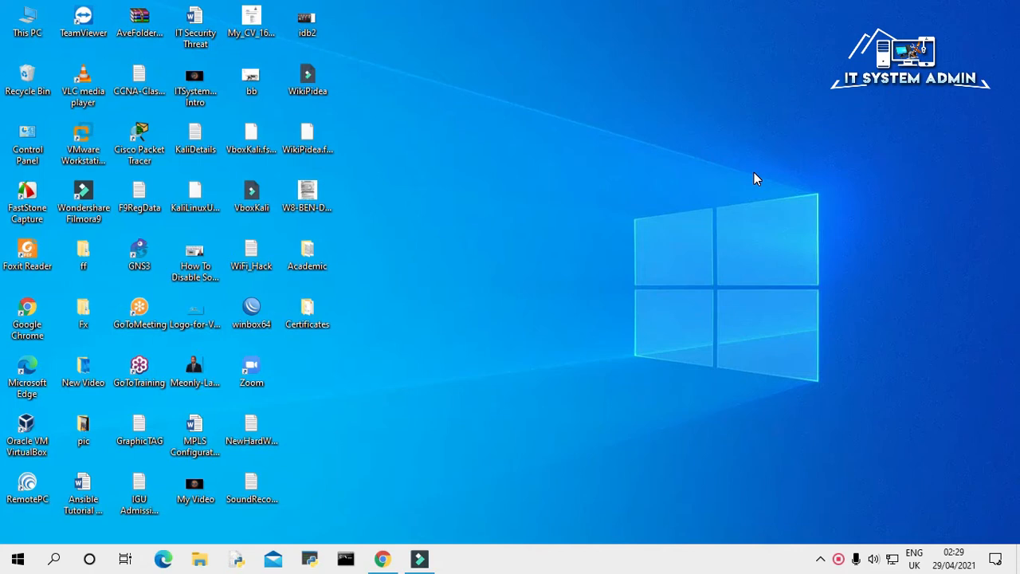
Bring up the context menu of the Certificates folder on the desktop.
right_click(306, 311)
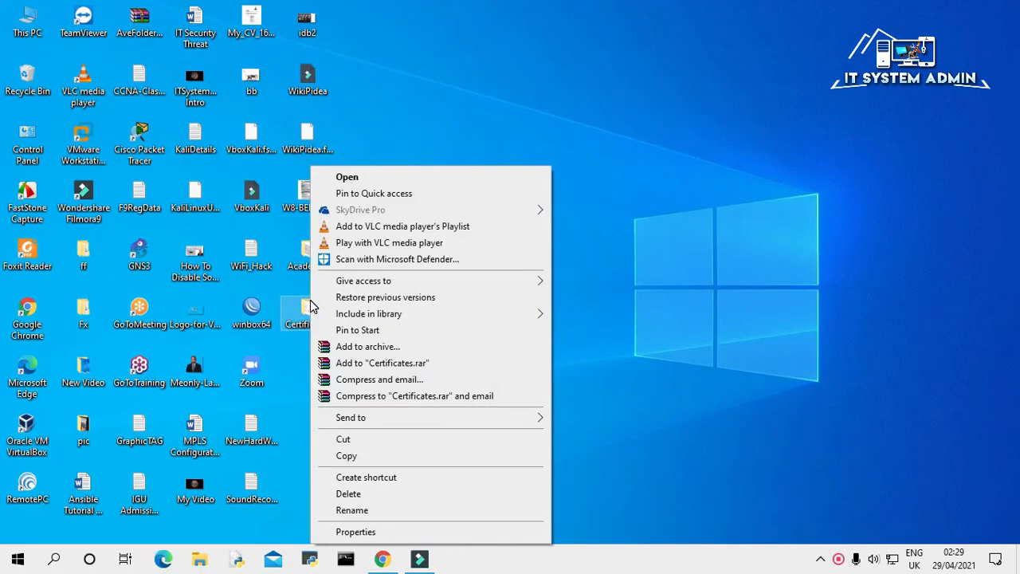
Open the Certificates folder maximized so its 11 certificate PDFs are listed.
left_click(347, 175)
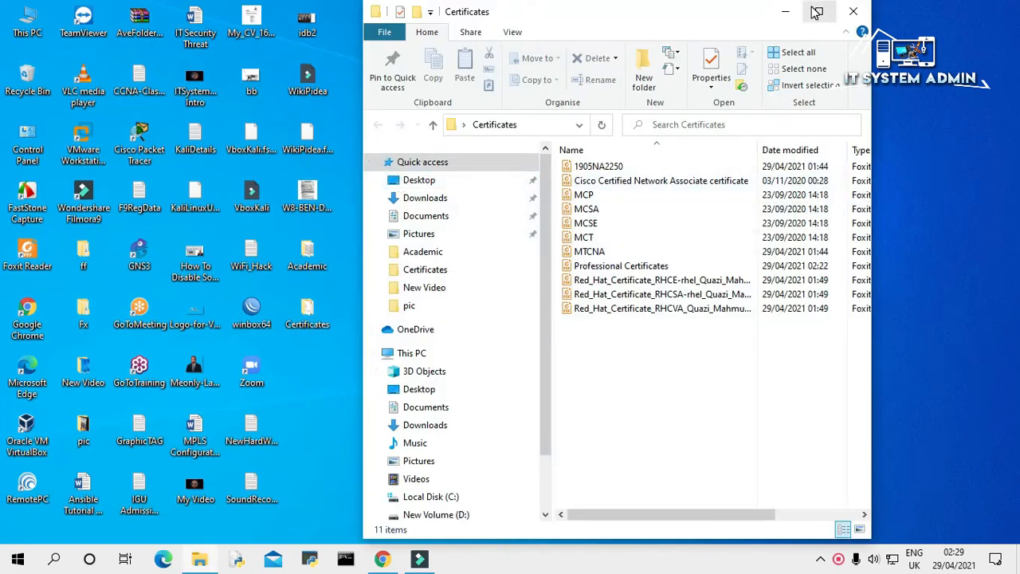
left_click(820, 12)
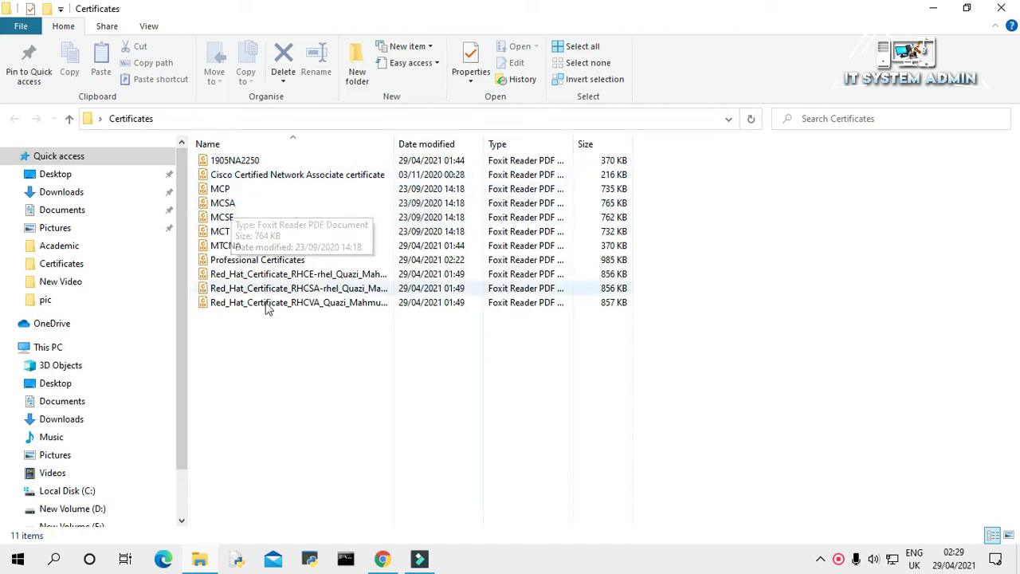
mouse_move(291, 368)
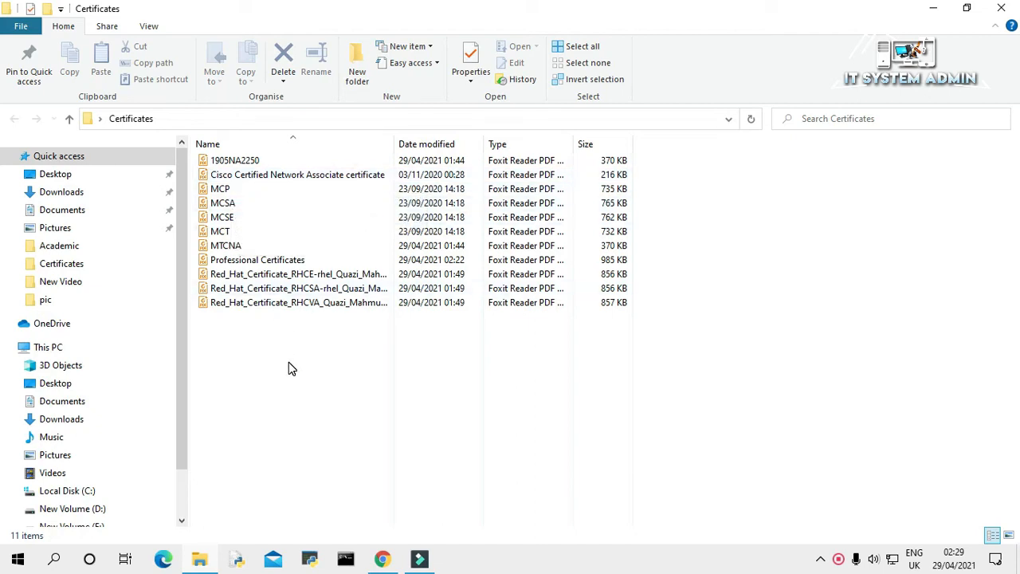
mouse_move(231, 188)
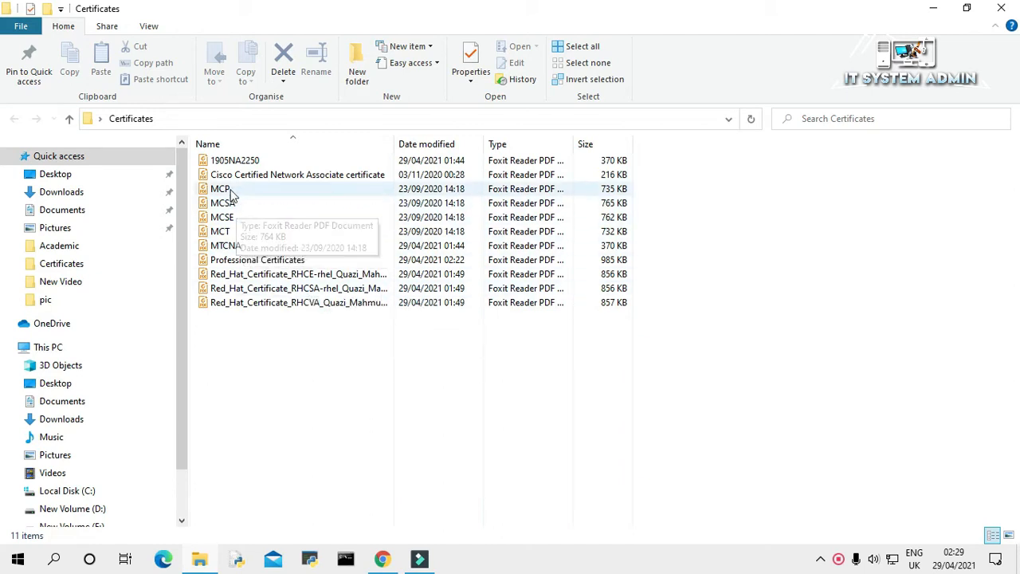
mouse_move(425, 356)
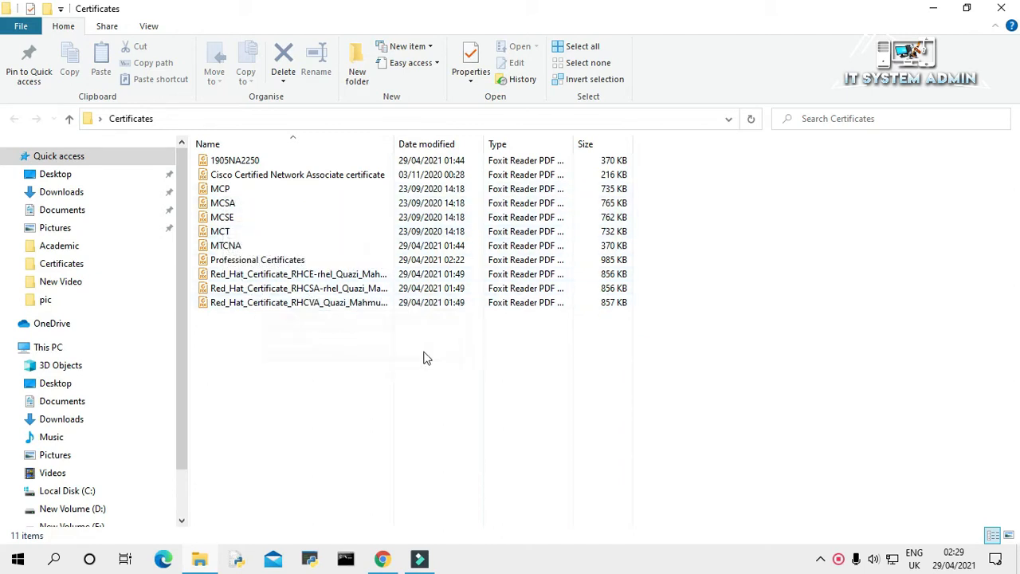
left_click(297, 174)
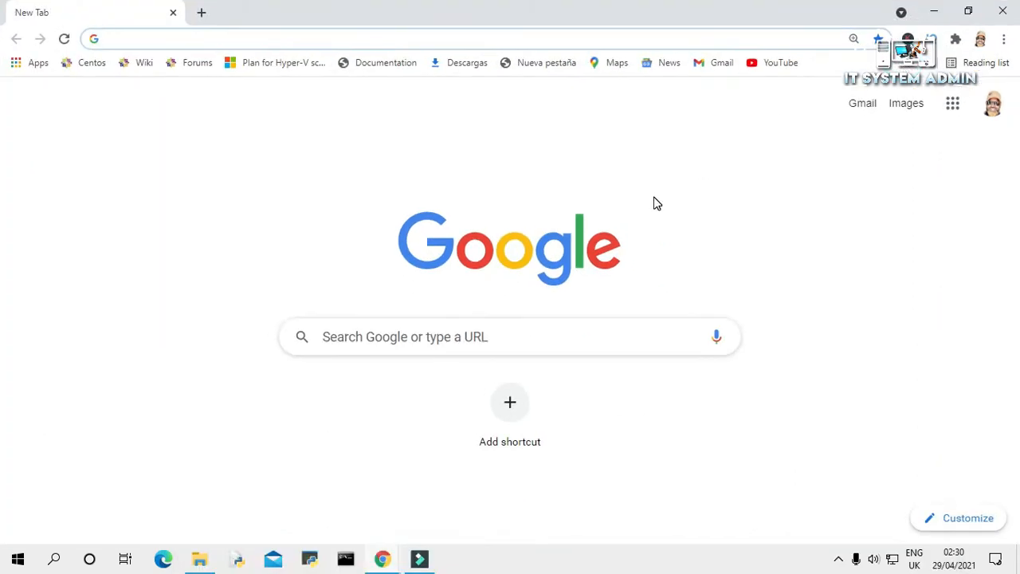
mouse_move(392, 348)
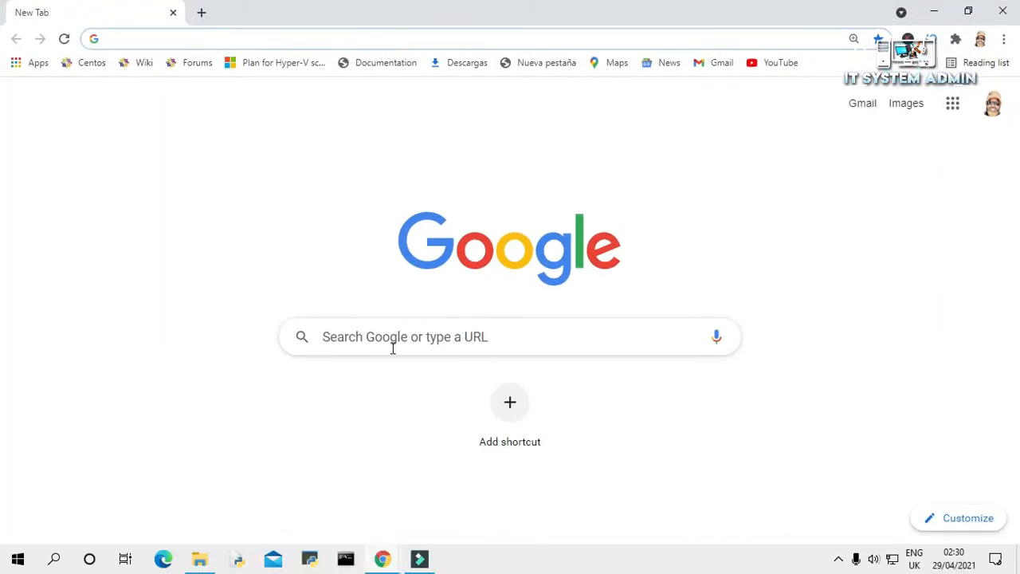
Search Google for 'multiple pdf to one' and open the Smallpdf Merge PDF result in a new tab.
left_click(510, 336)
type("m")
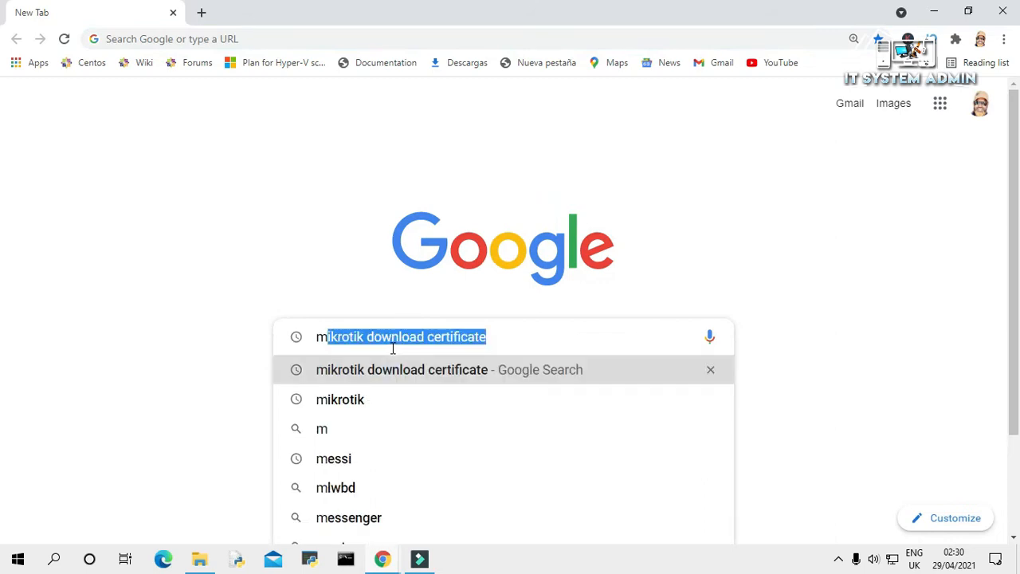
type("ultiple pdf to one")
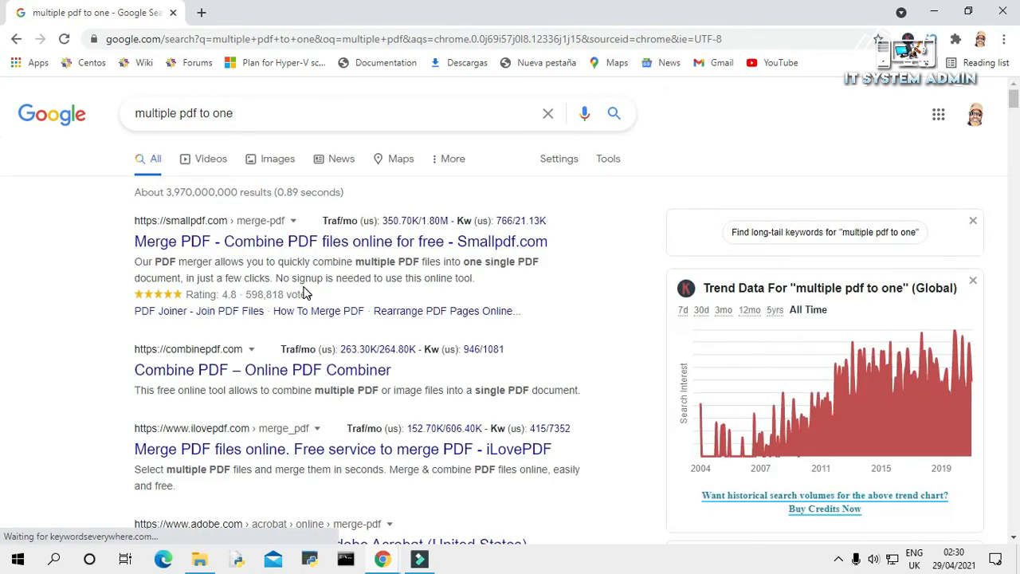
mouse_move(227, 242)
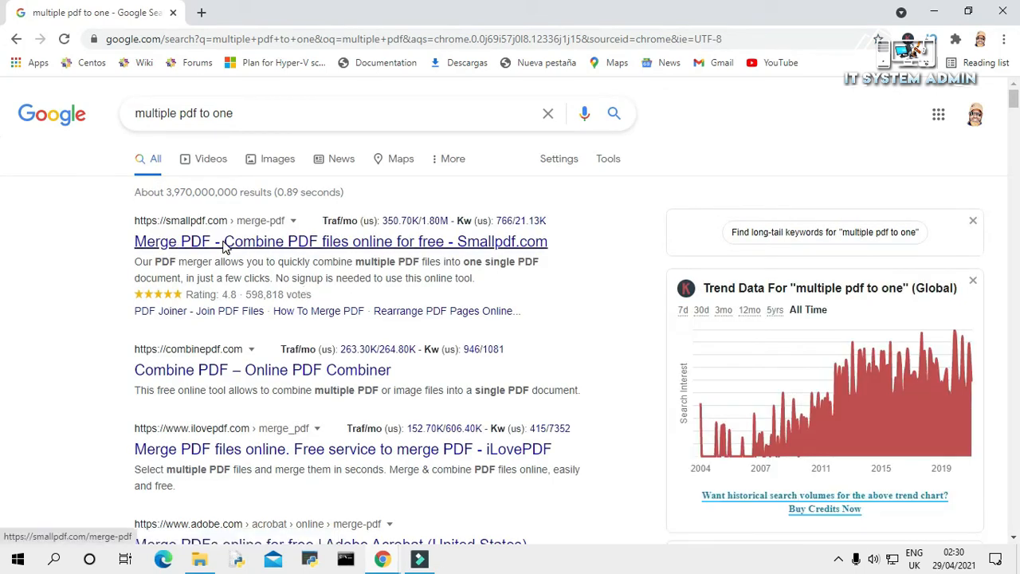
mouse_move(364, 248)
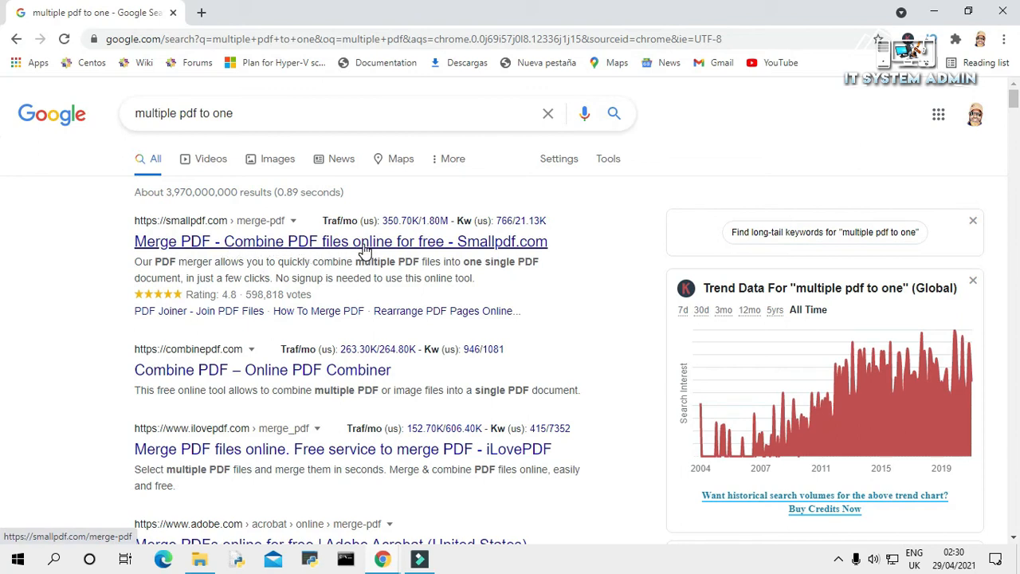
mouse_move(429, 252)
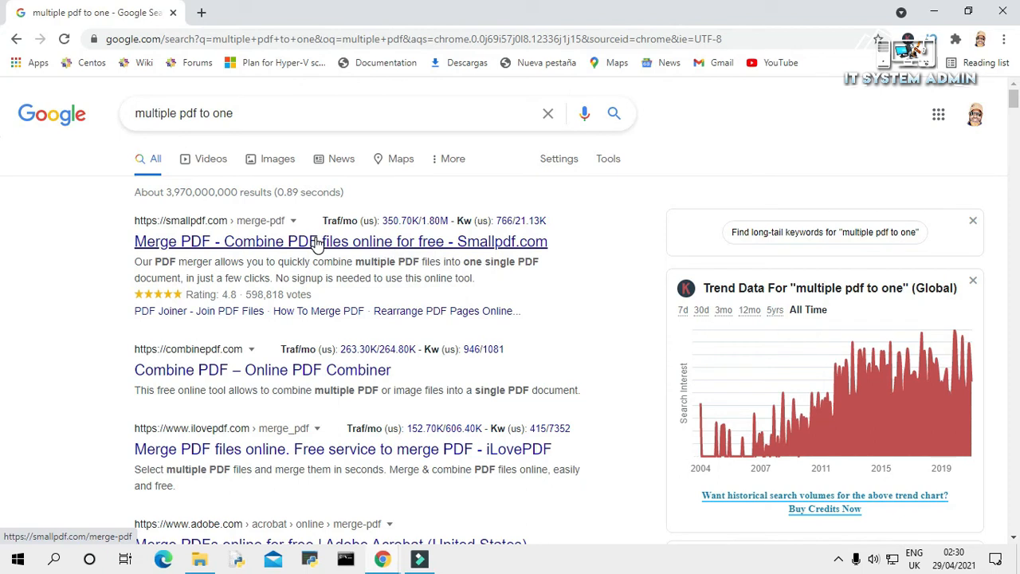
right_click(317, 242)
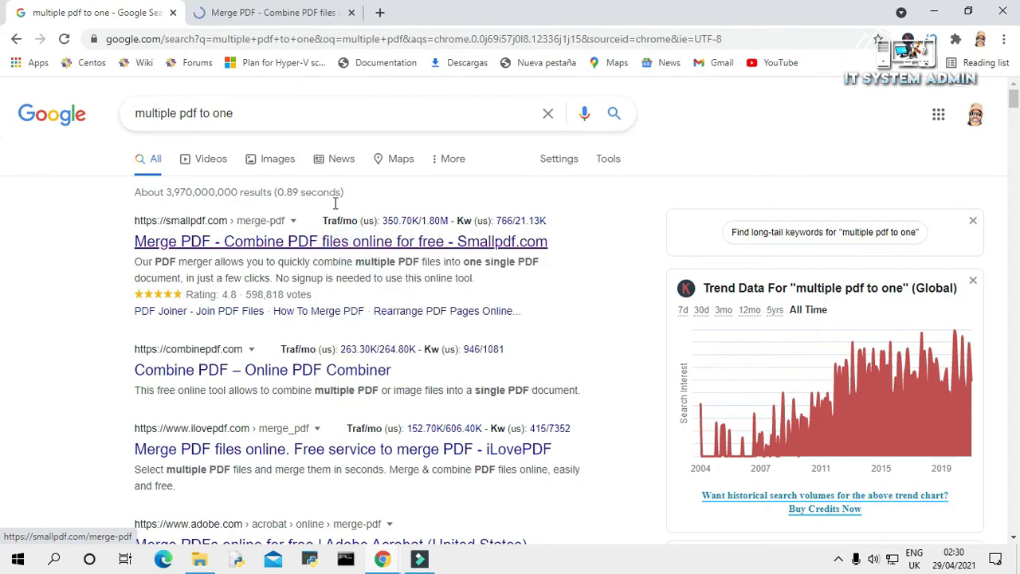
Show the Merge PDF tool's file source choices after dismissing the extension offer.
left_click(271, 13)
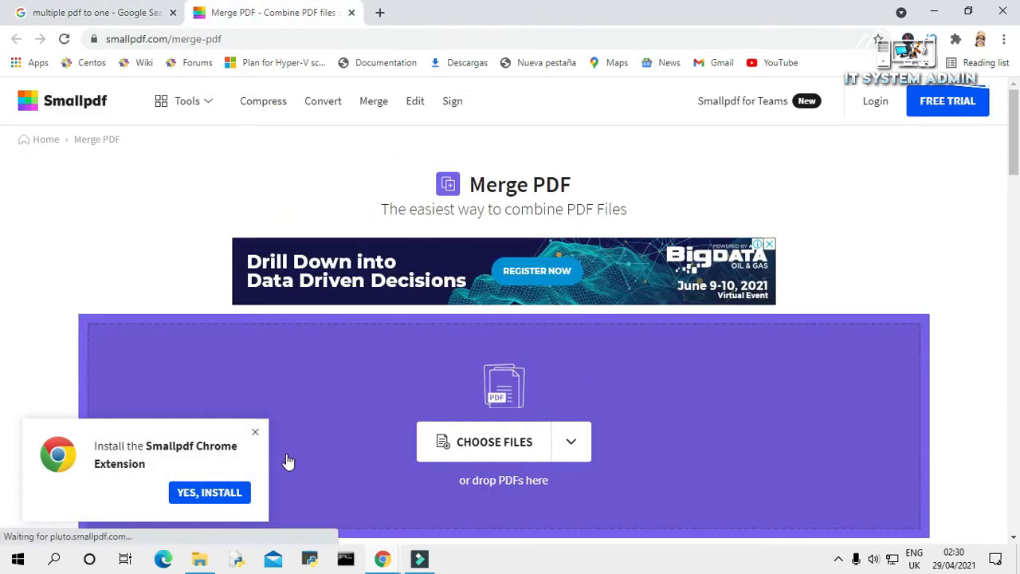
left_click(255, 432)
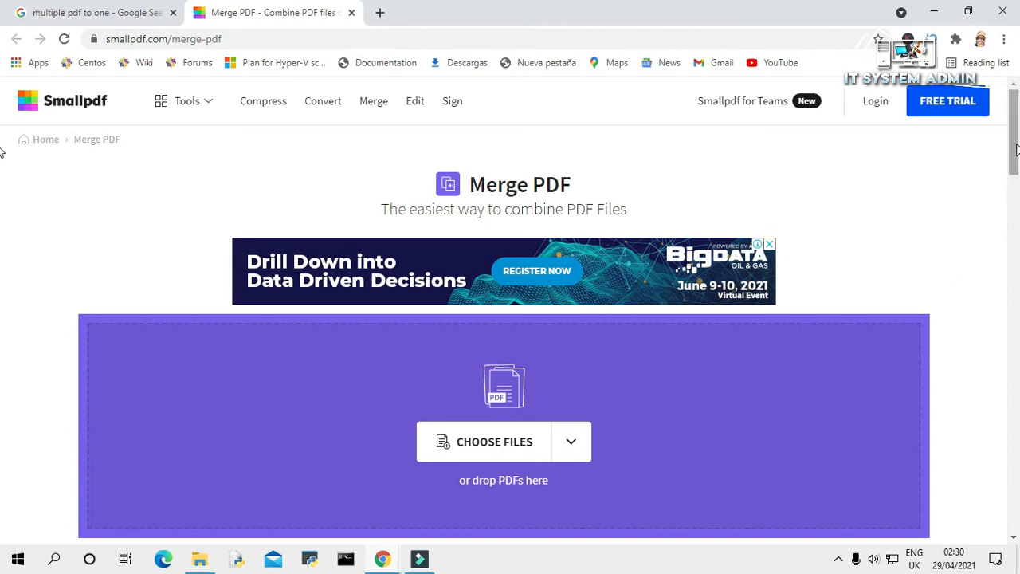
scroll("down", 3)
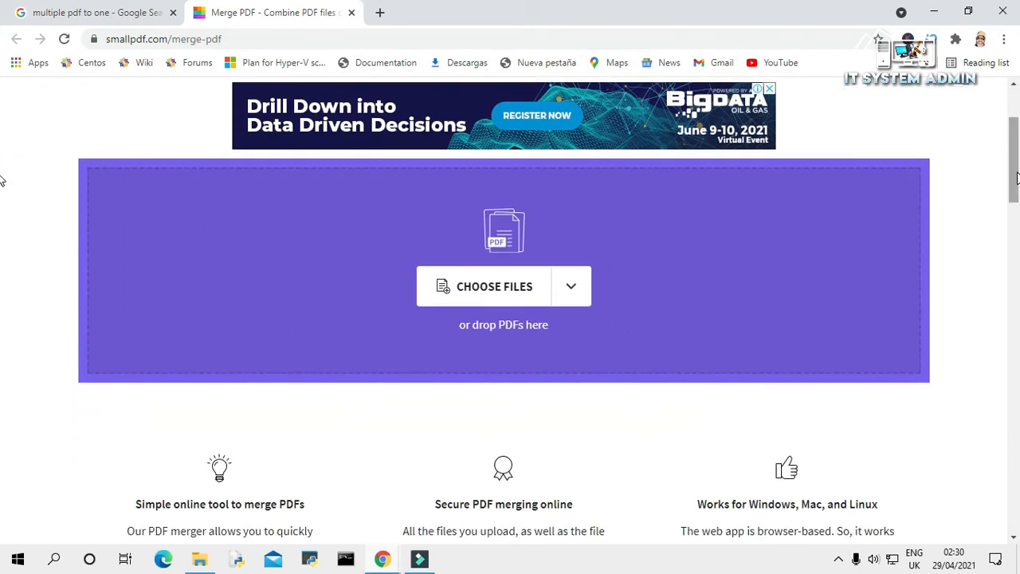
mouse_move(641, 277)
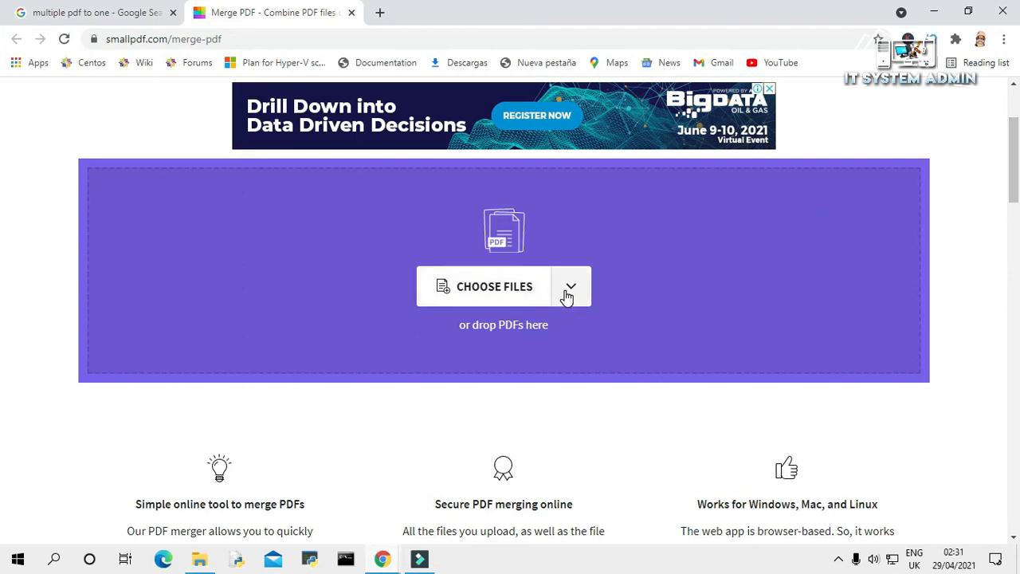
left_click(571, 286)
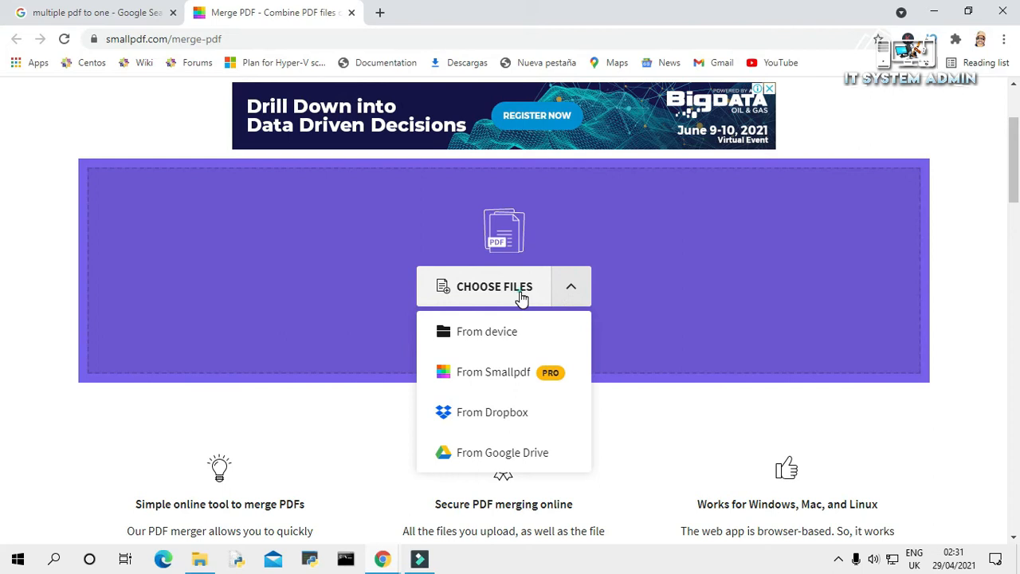
Upload the nine certificate PDFs (Cisco, MCSA, MCSE, MCT, Red Hat, etc.) from Desktop > Certificates.
left_click(488, 331)
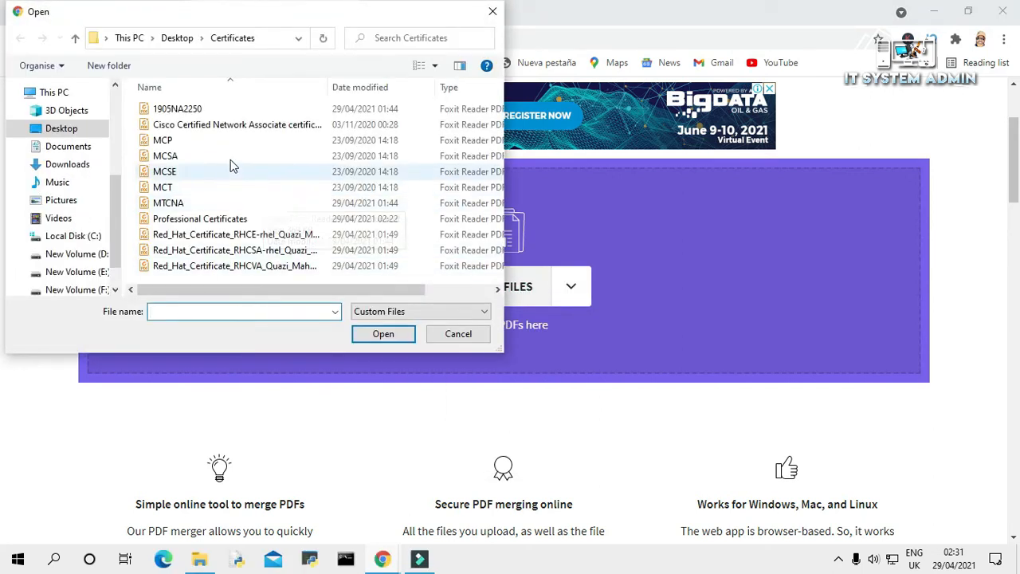
left_click(236, 124)
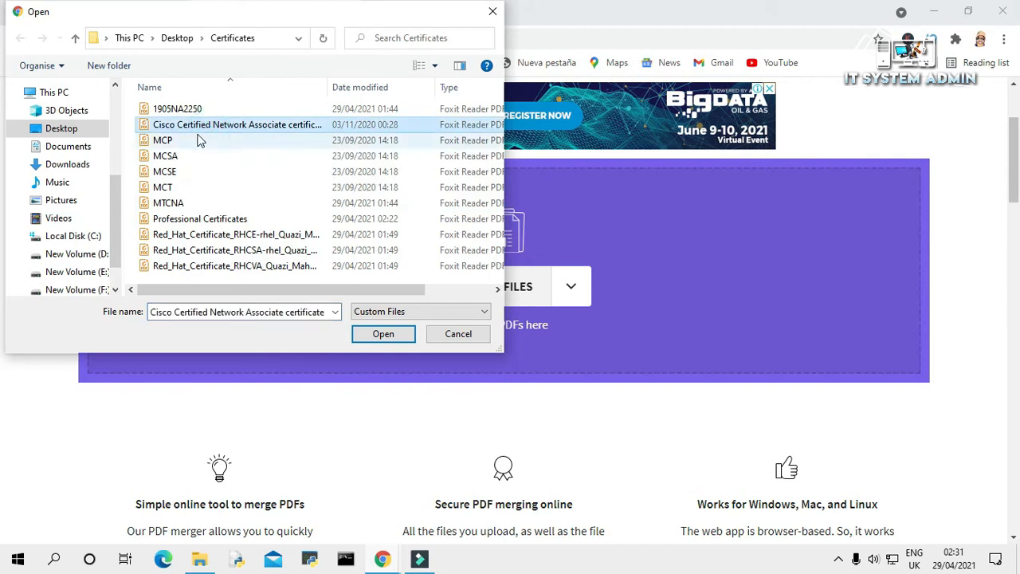
left_click(166, 156)
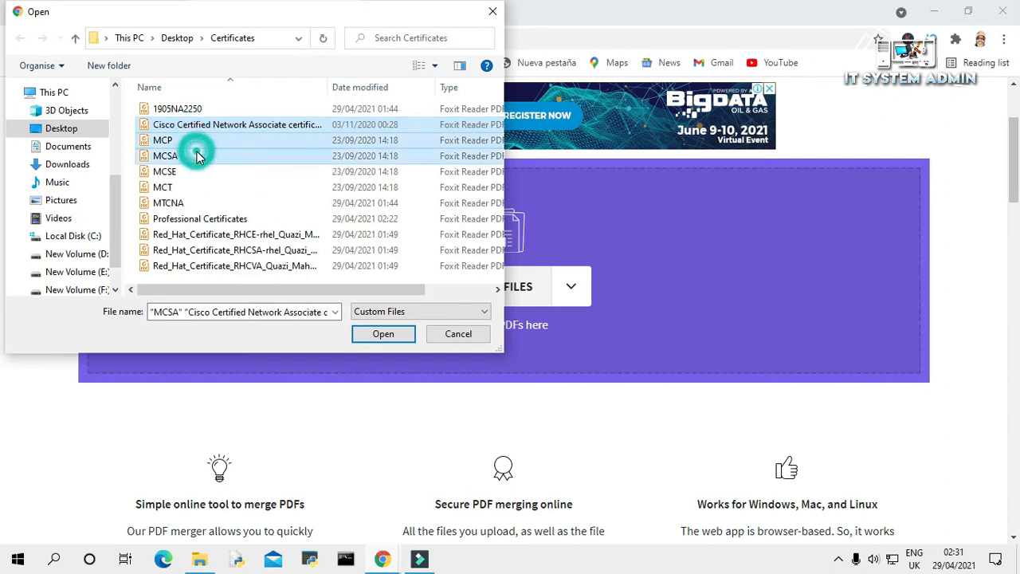
left_click(164, 172)
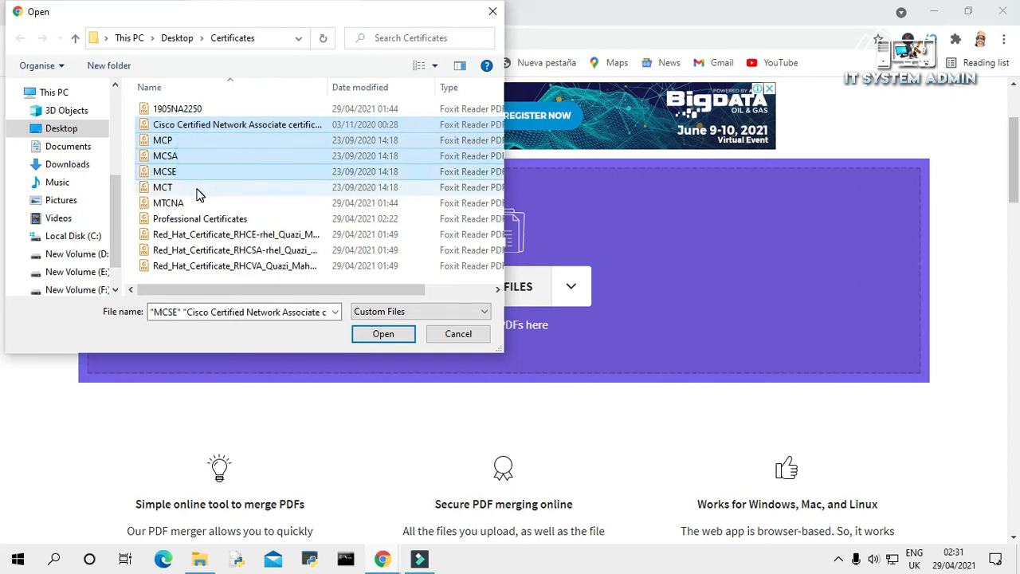
left_click(162, 187)
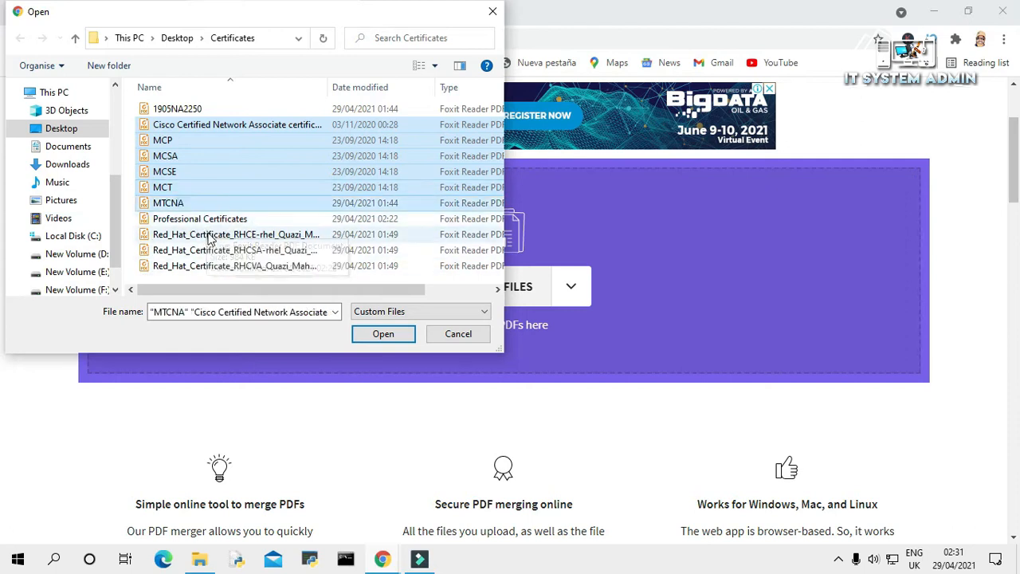
left_click(231, 249)
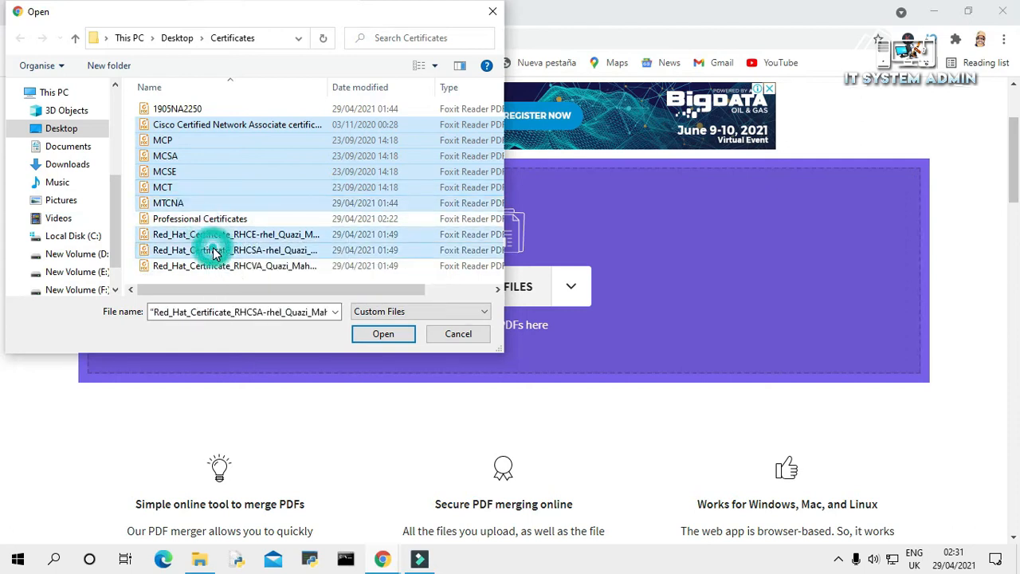
left_click(234, 265)
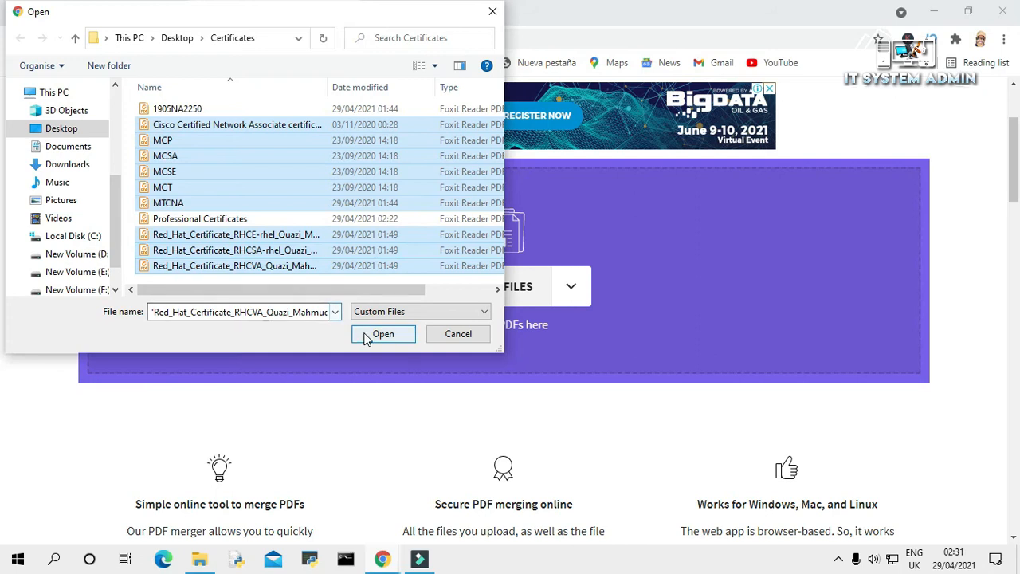
left_click(383, 335)
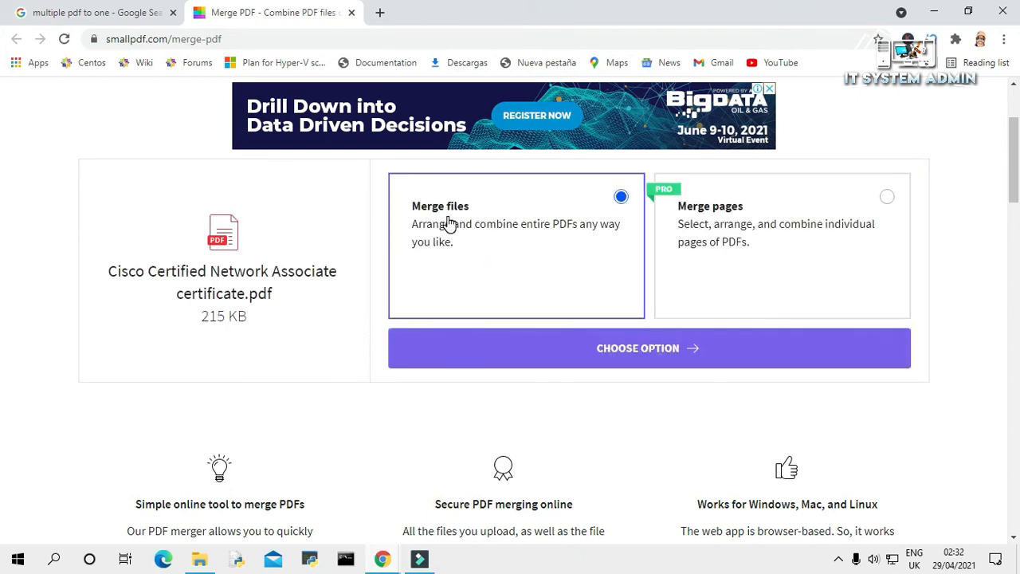
mouse_move(478, 241)
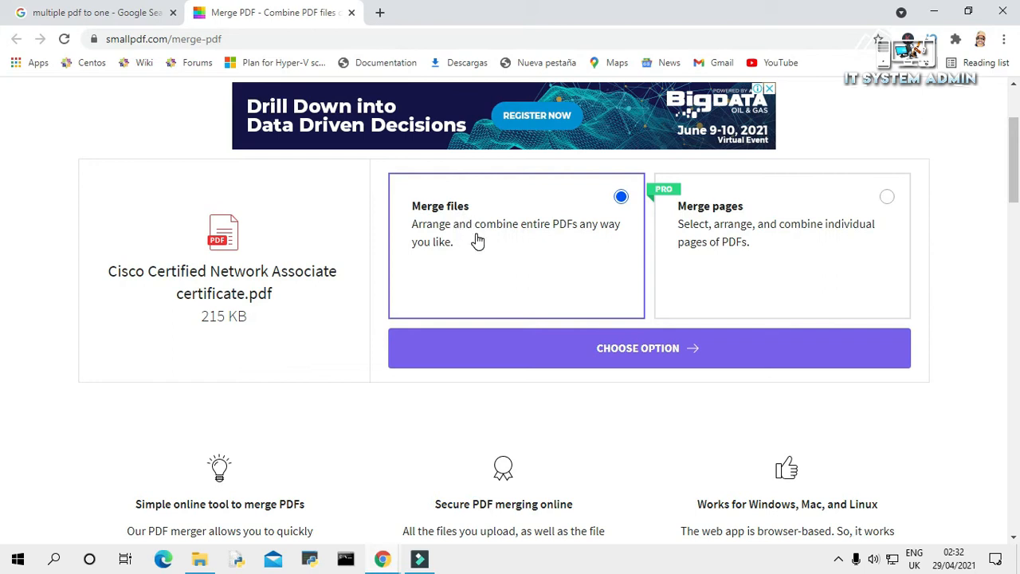
mouse_move(566, 239)
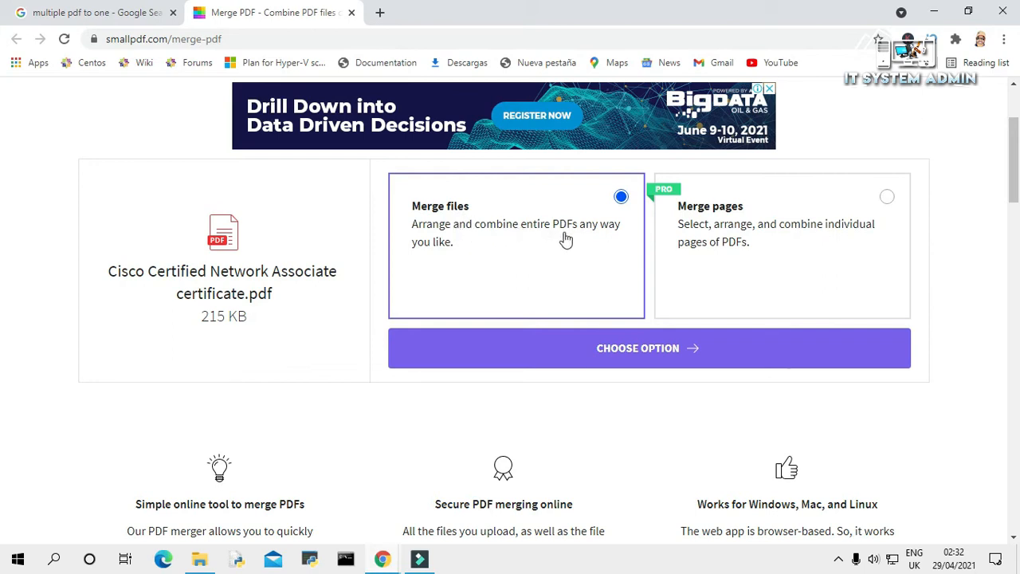
mouse_move(443, 253)
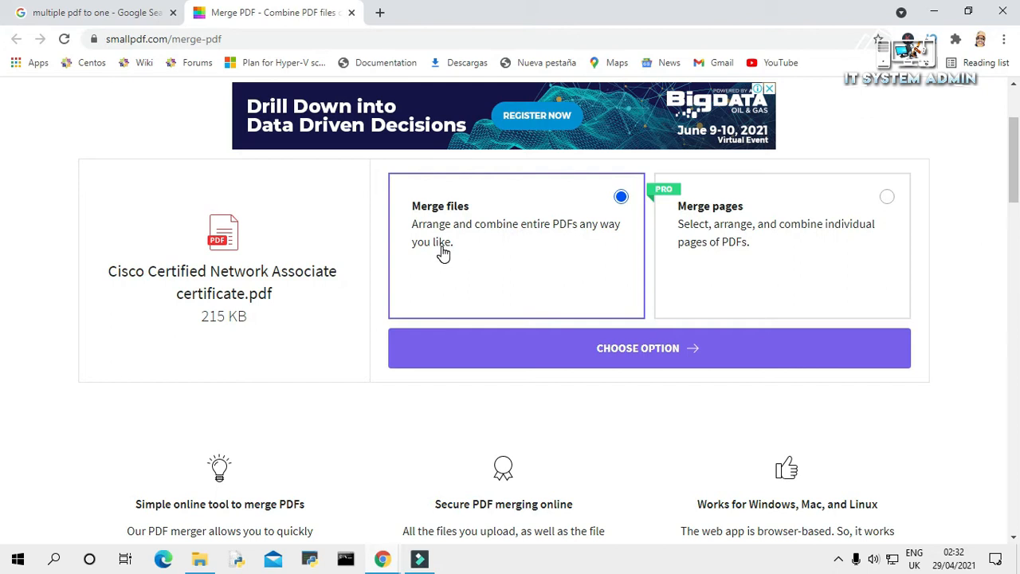
mouse_move(541, 221)
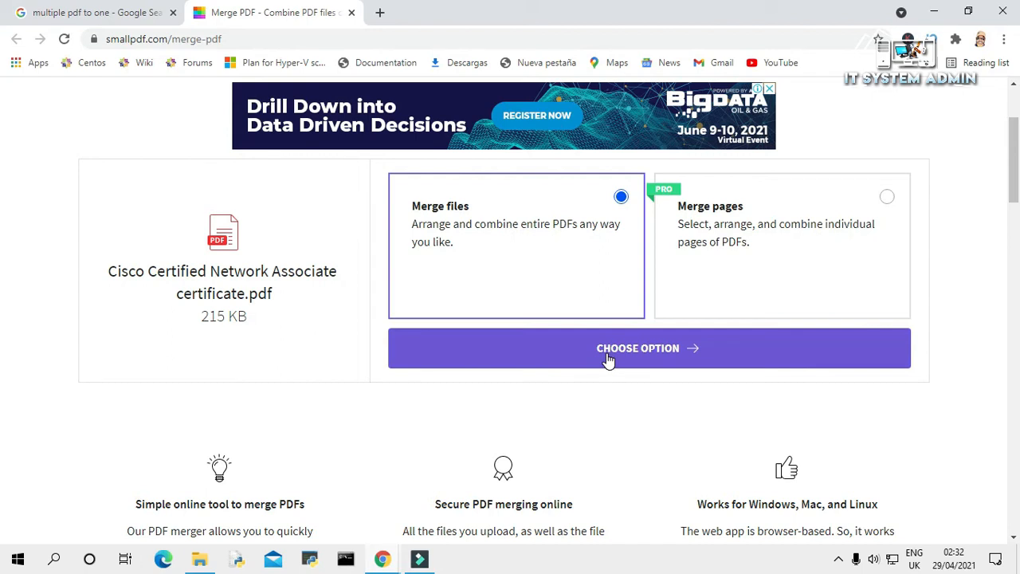
Continue with the 'Merge files' option to list the certificates as thumbnails.
left_click(647, 348)
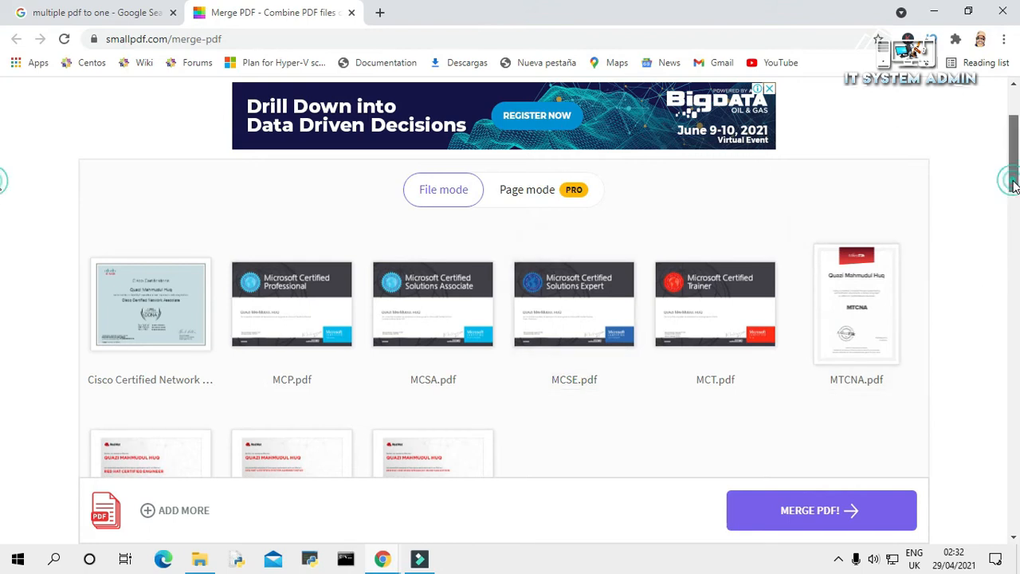
Merge the nine certificates into one 9-page PDF with MERGE PDF!
scroll("down", 3)
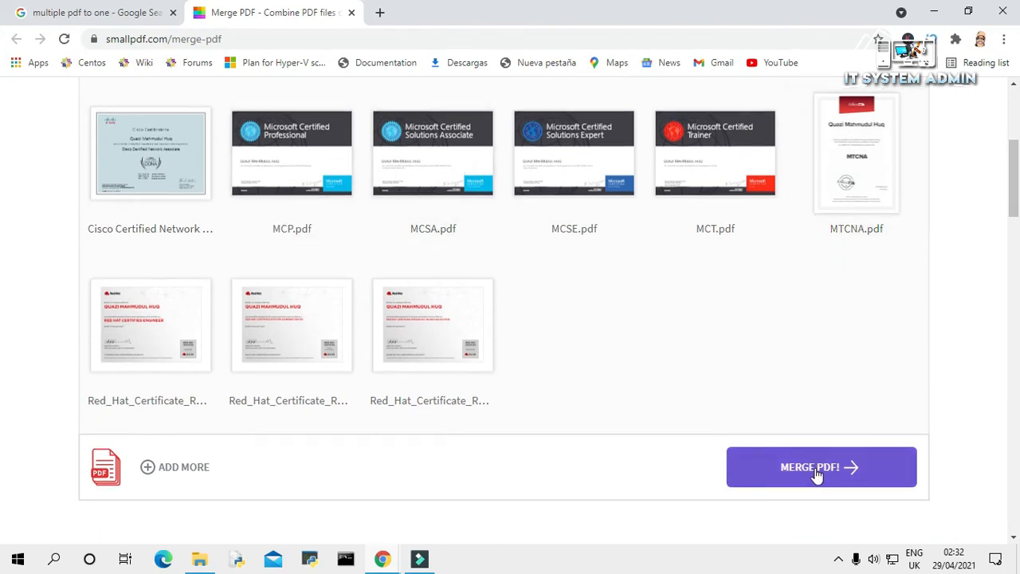
left_click(820, 466)
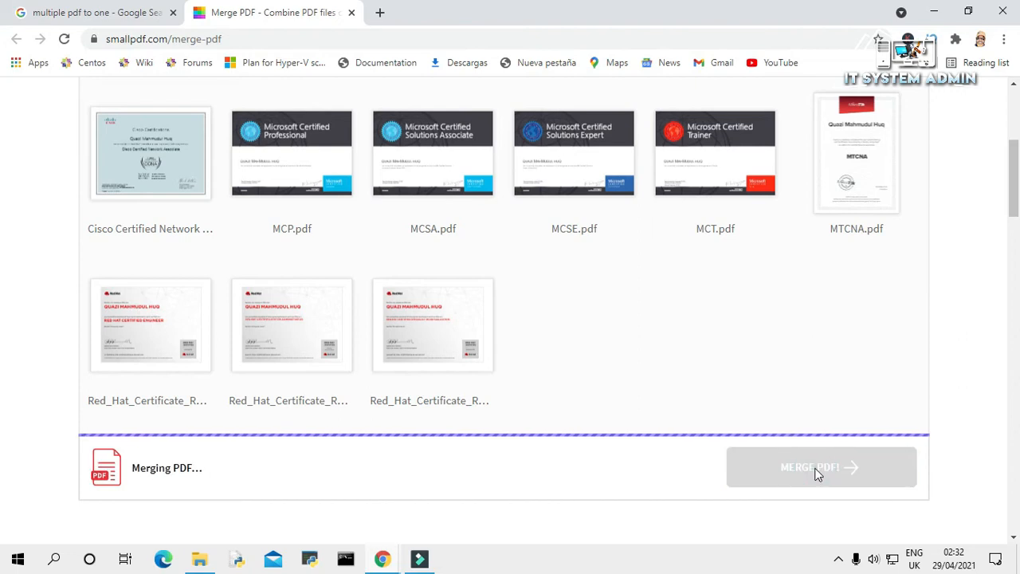
left_click(820, 467)
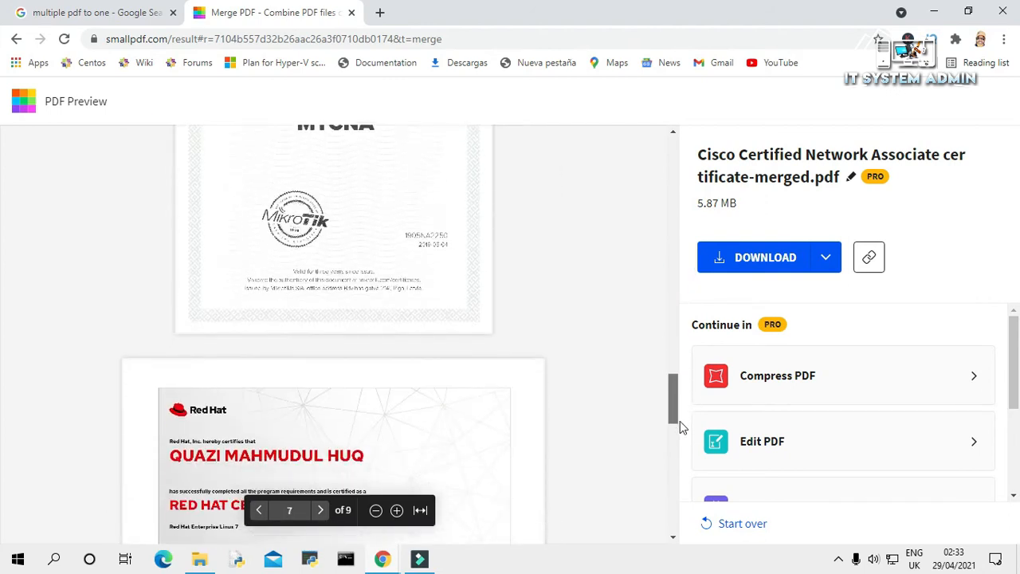
Download the merged certificate PDF and reveal it in the Downloads folder.
scroll("down", 3)
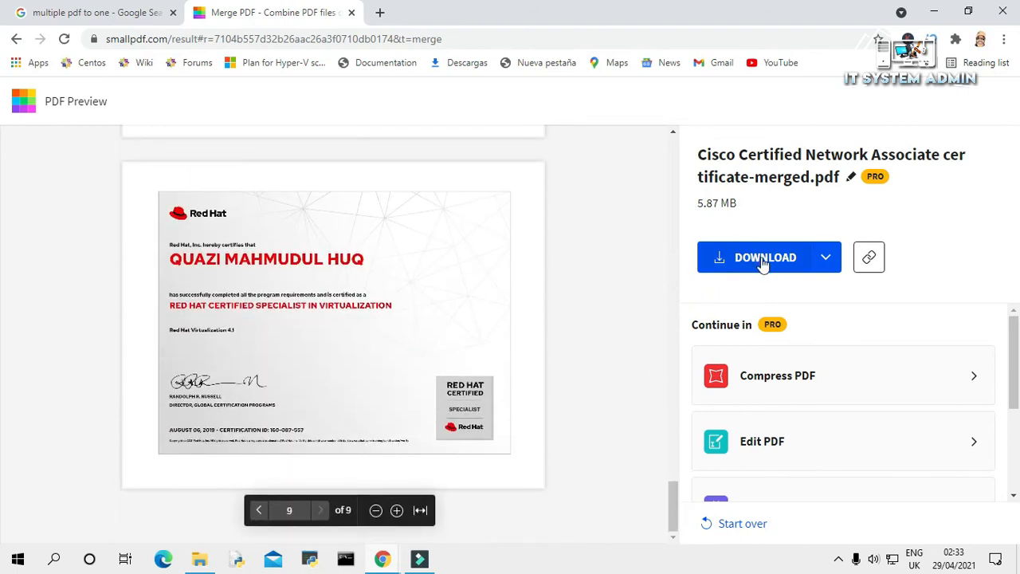
left_click(765, 257)
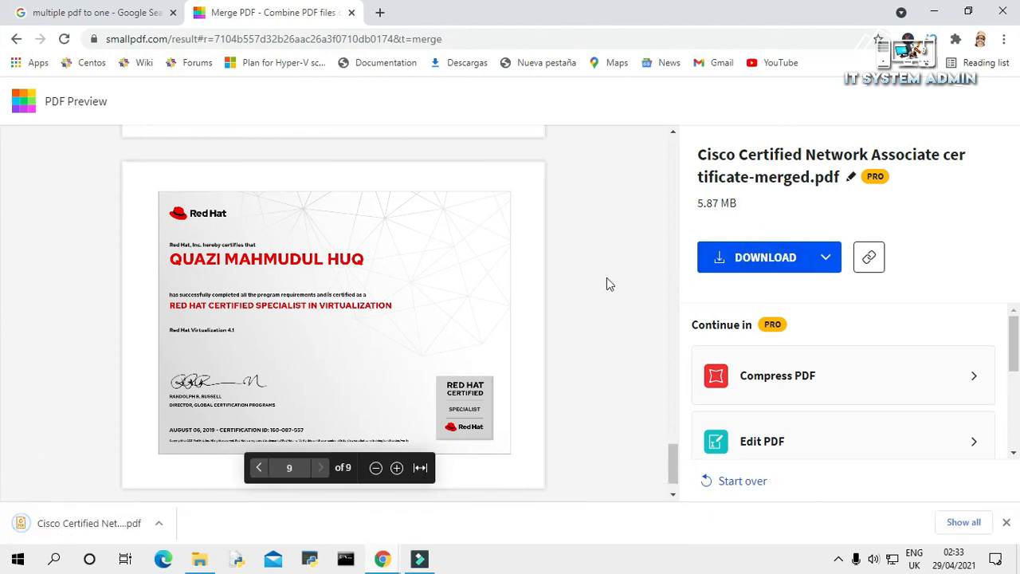
mouse_move(110, 528)
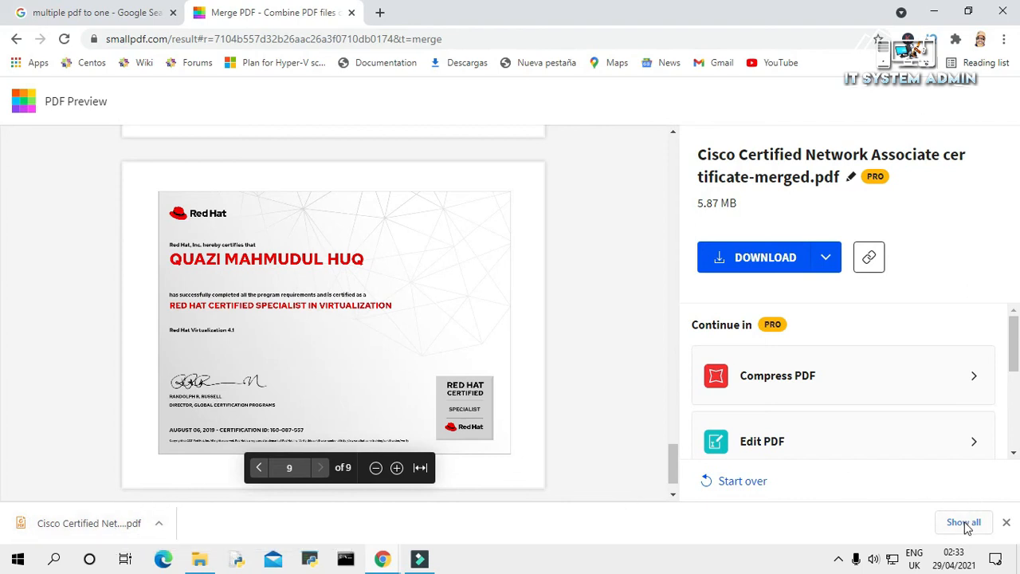
left_click(963, 522)
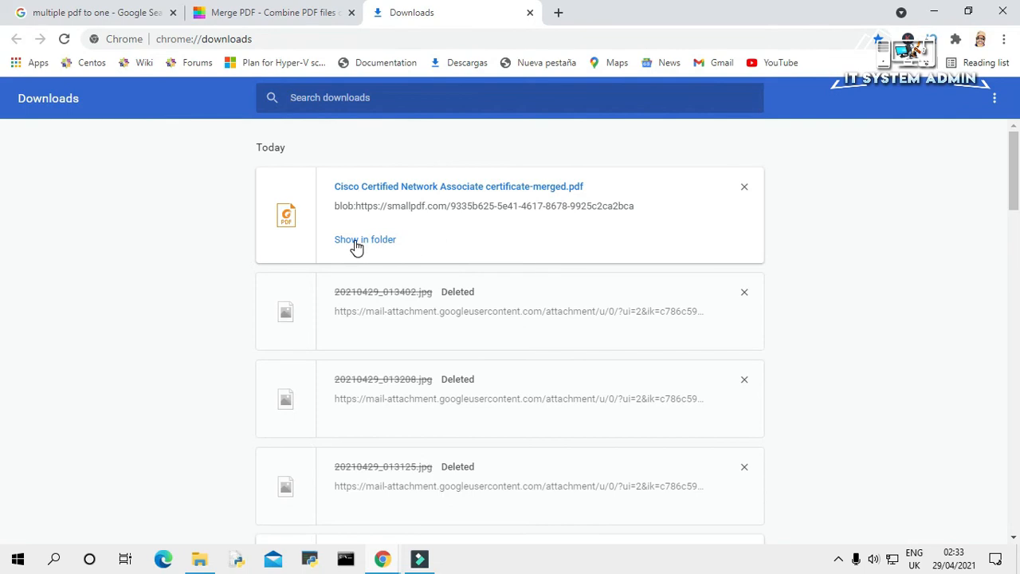
left_click(365, 239)
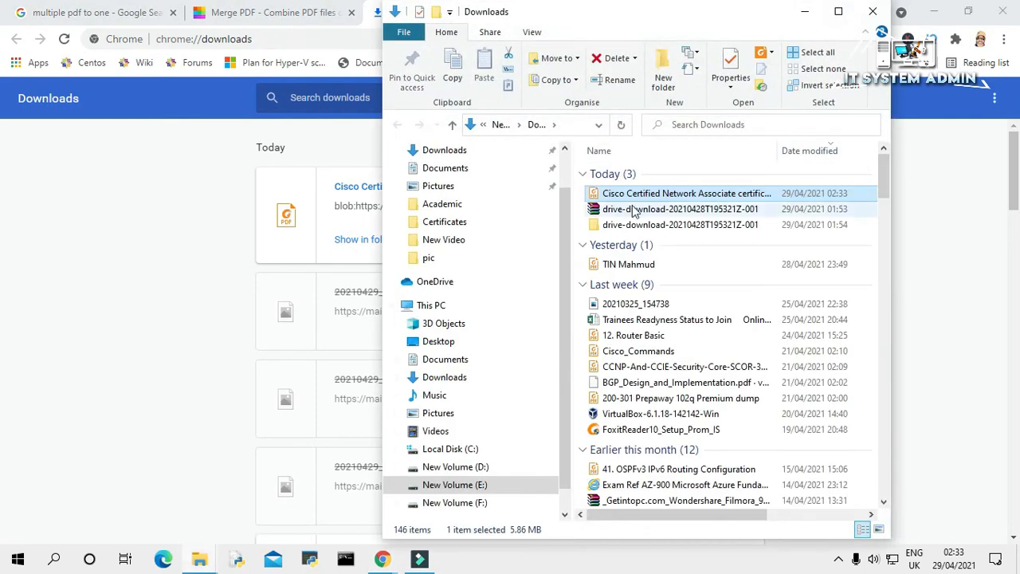
mouse_move(685, 192)
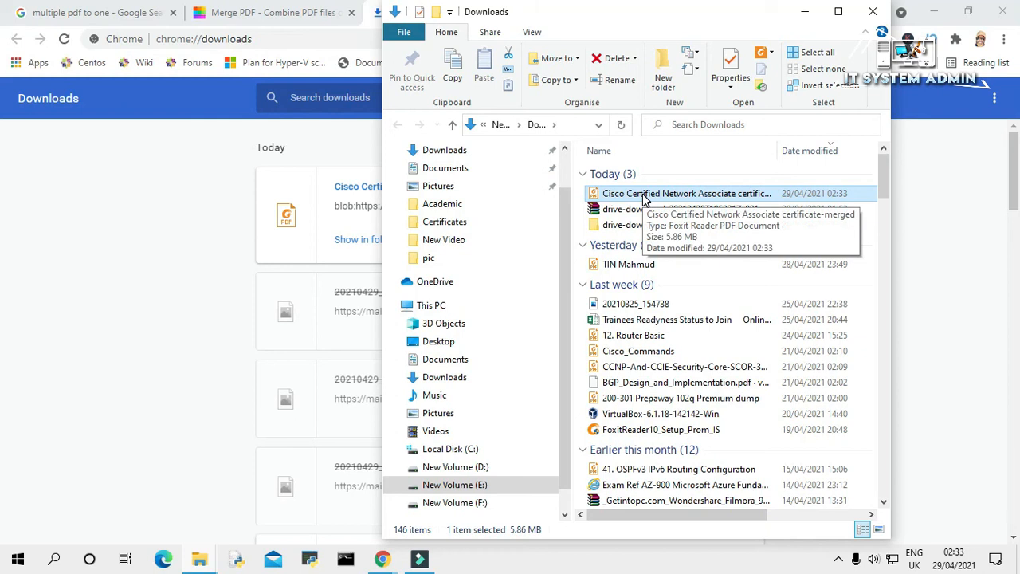
Open the merged PDF from Downloads via its context menu.
right_click(685, 193)
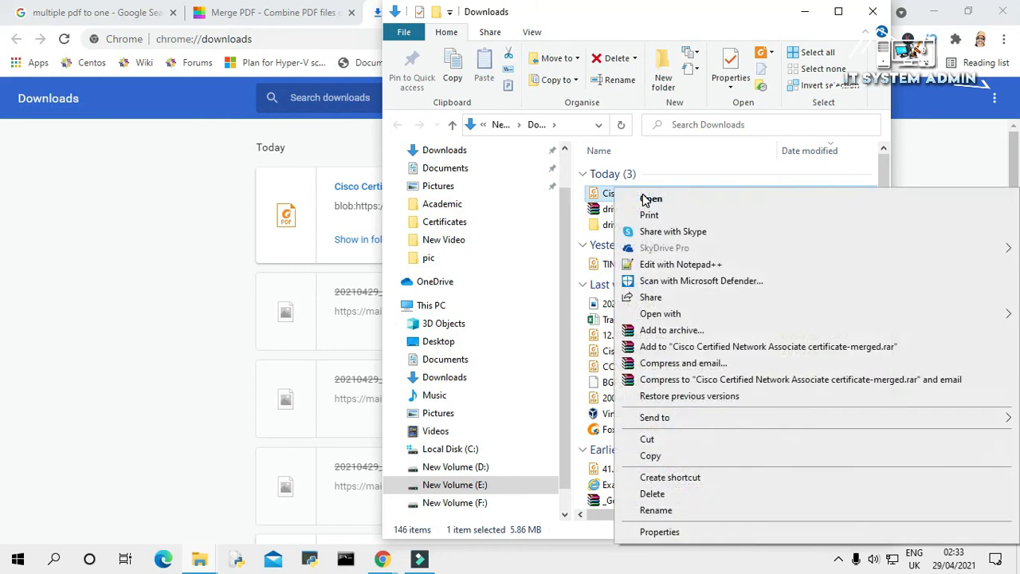
left_click(650, 197)
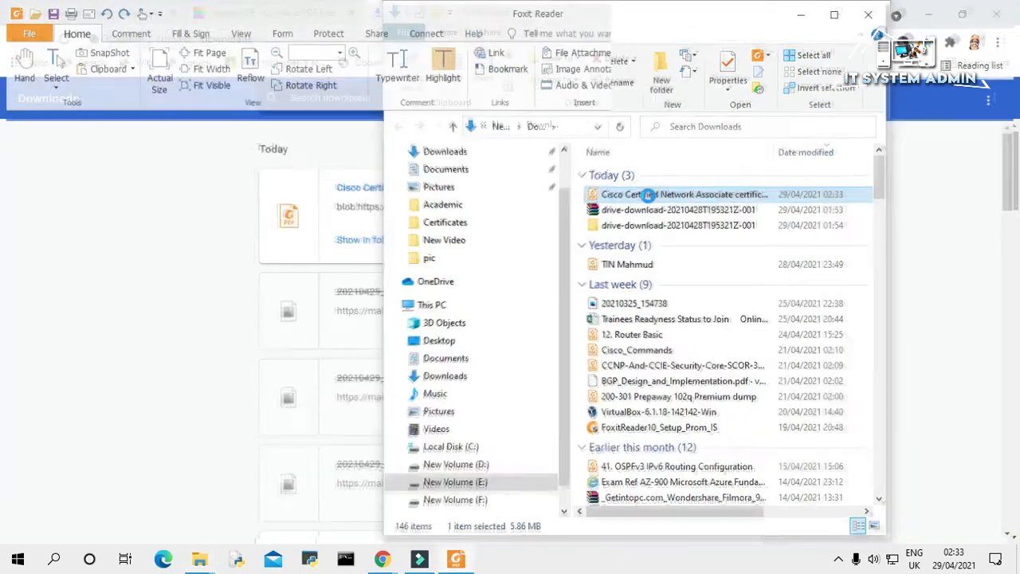
View the merged PDF in Foxit Reader and scroll through its nine pages.
double_click(684, 194)
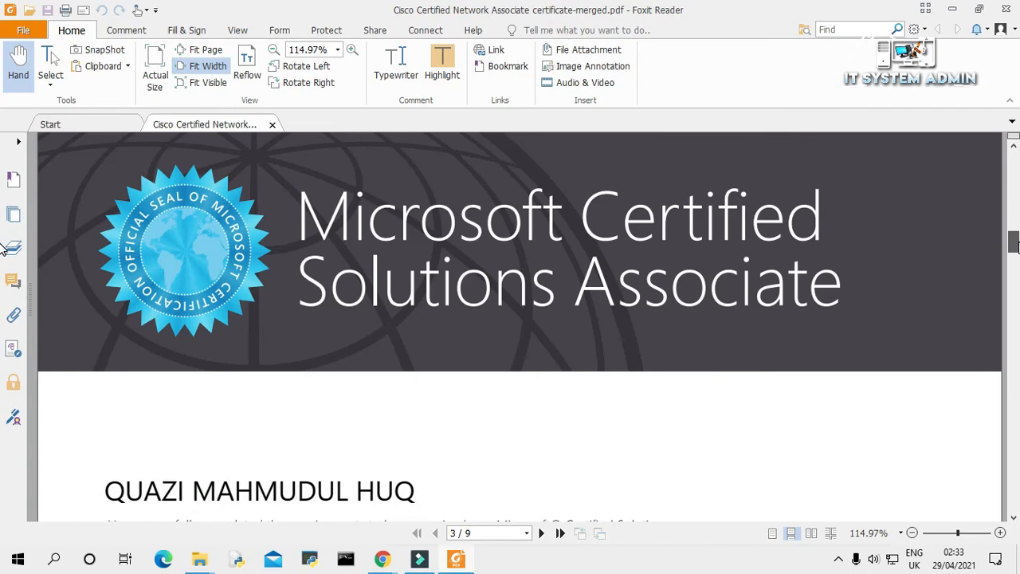
scroll("down", 3)
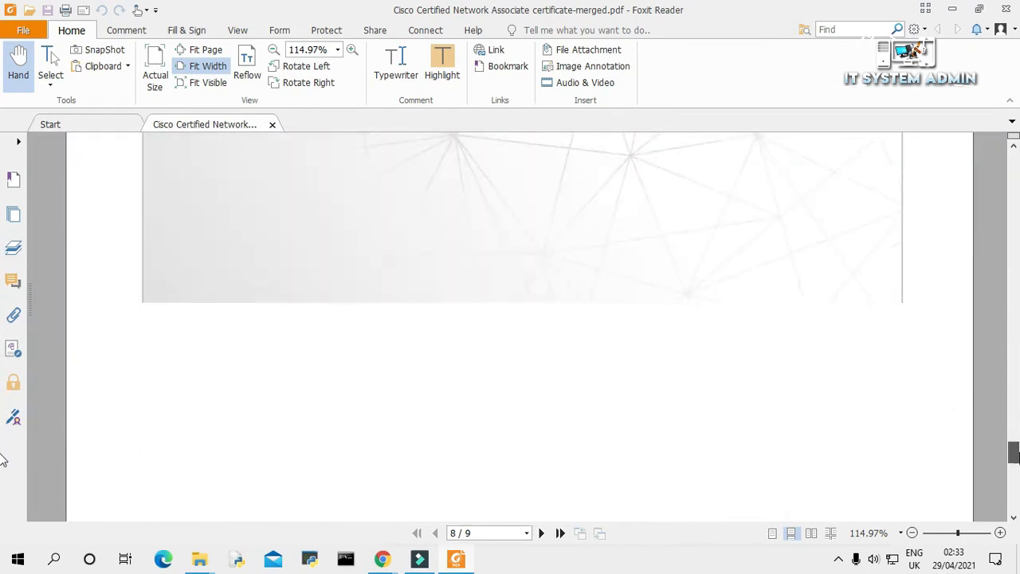
scroll("down", 3)
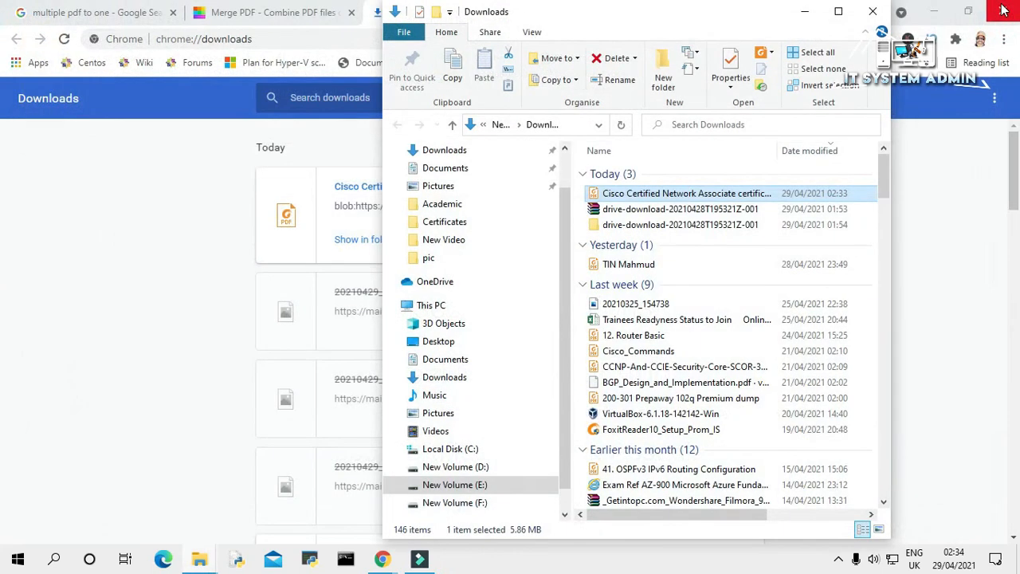
Close the Downloads folder window, leaving Chrome's downloads list in front.
left_click(872, 11)
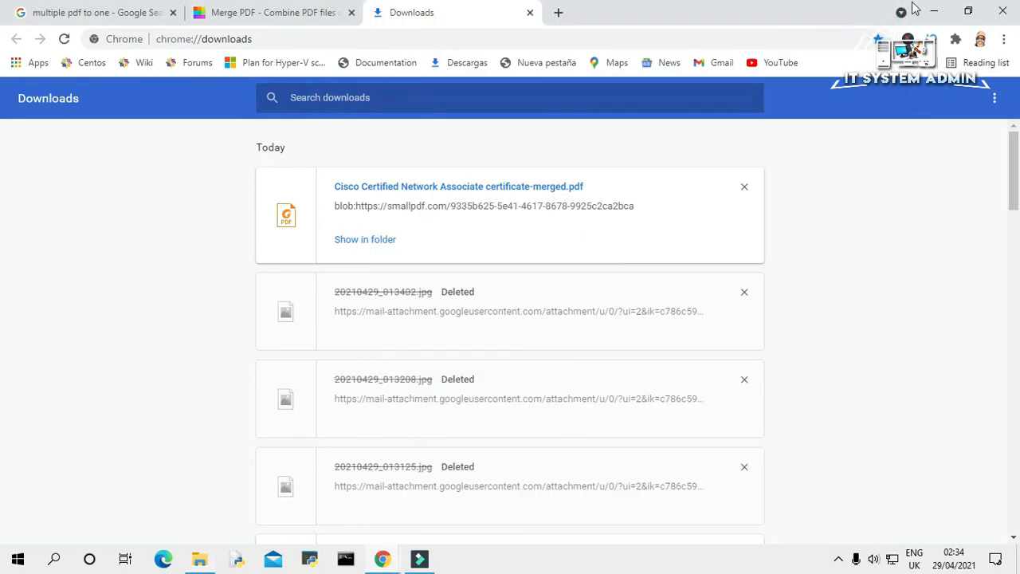